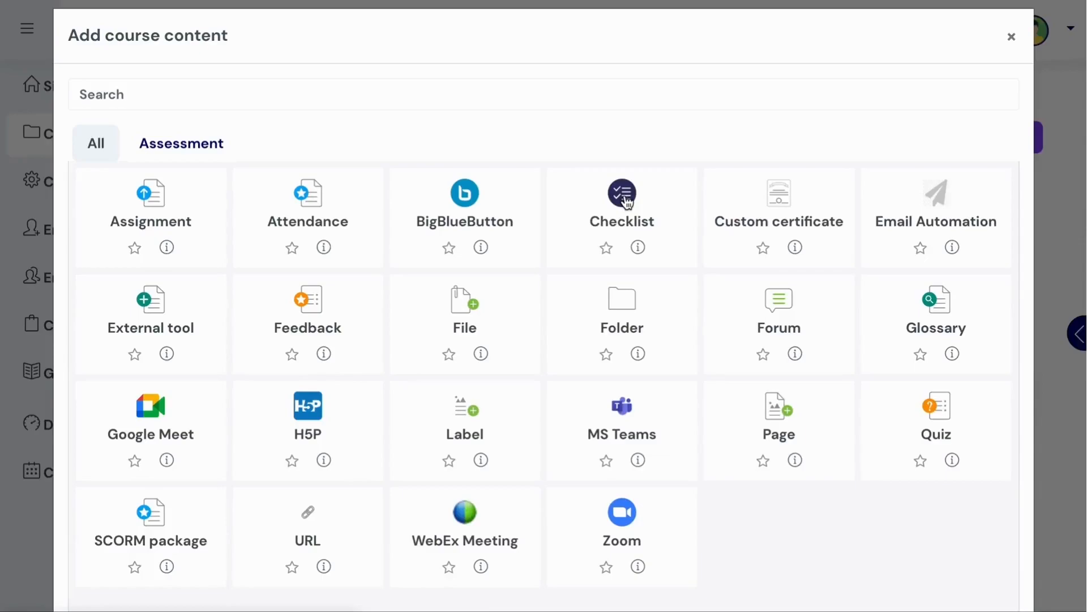
- Choose Checklist as the new activity for the Course Administration Tools course
left_click(622, 194)
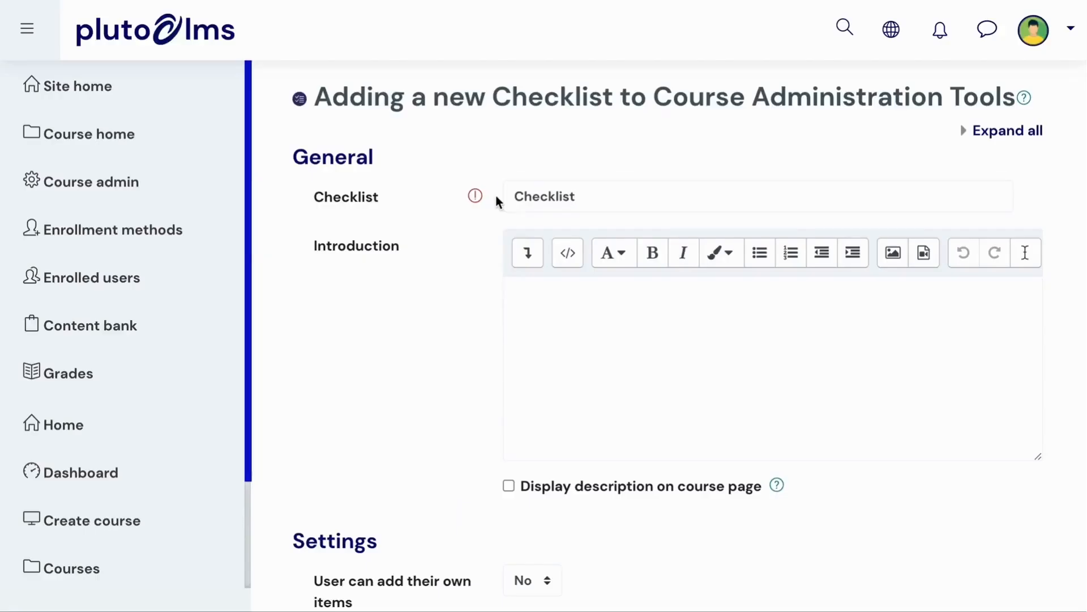
mouse_move(493, 343)
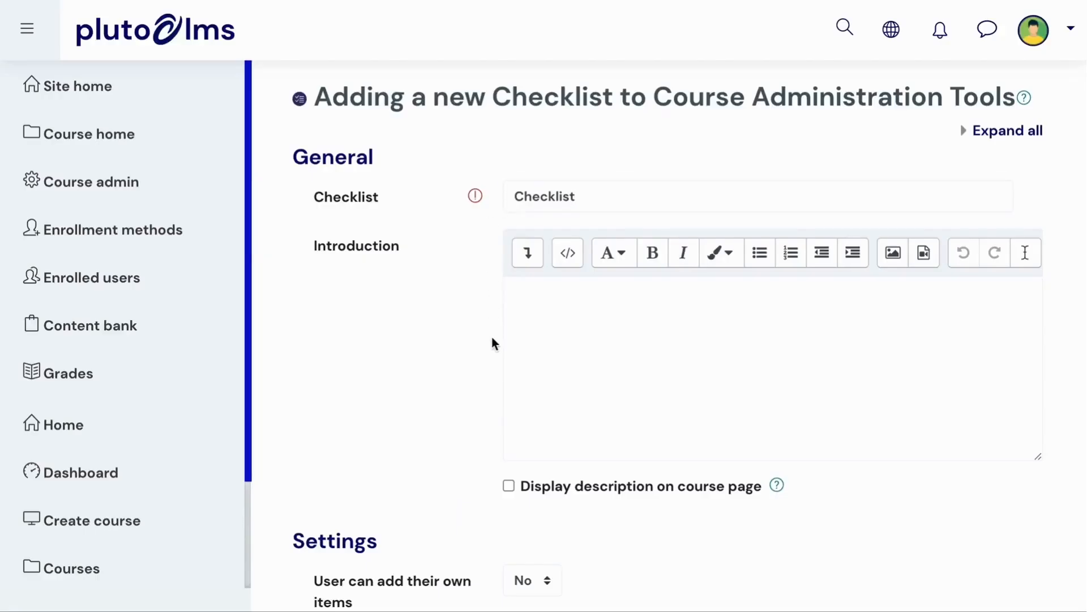
mouse_move(493, 494)
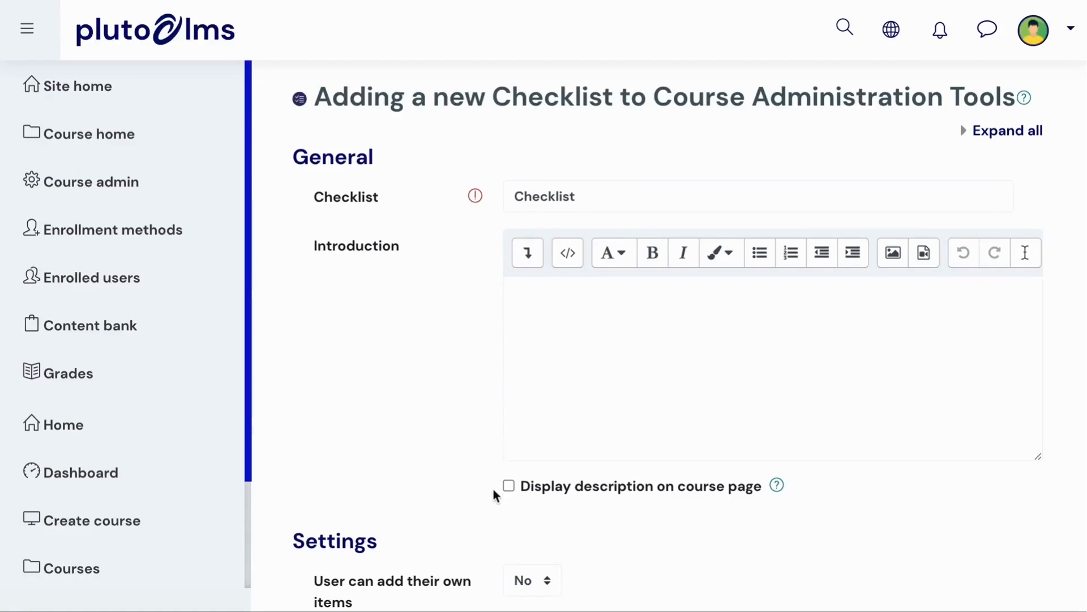
mouse_move(726, 500)
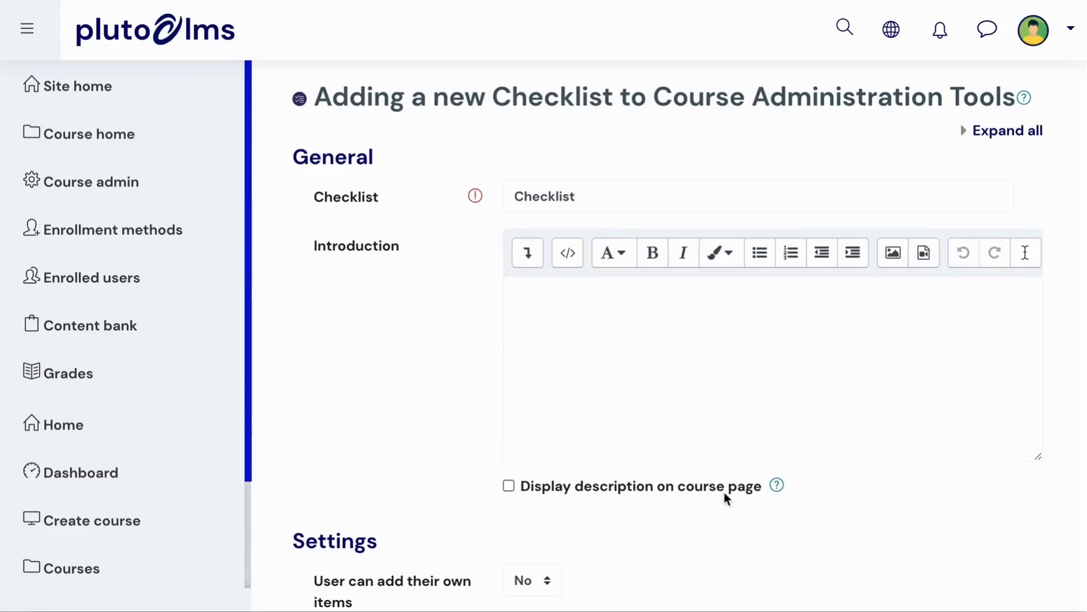
mouse_move(734, 498)
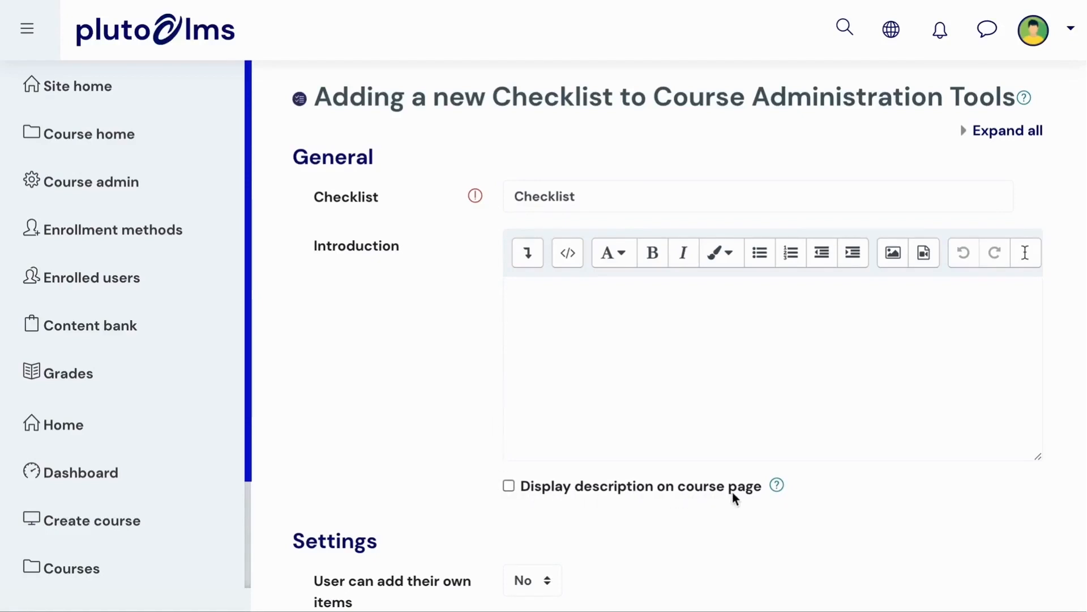
scroll("down", 3)
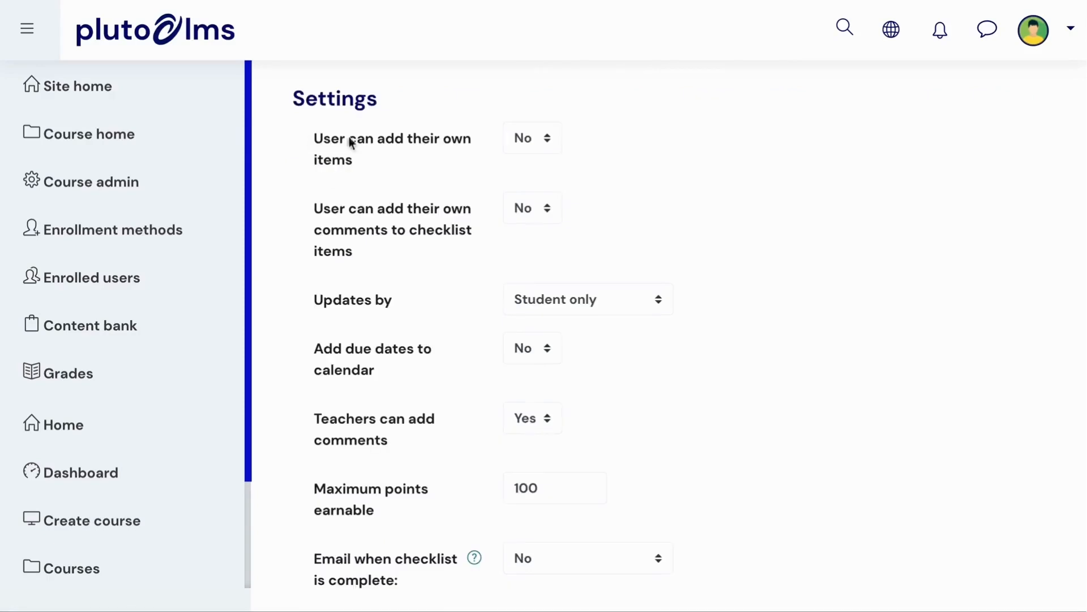
mouse_move(434, 146)
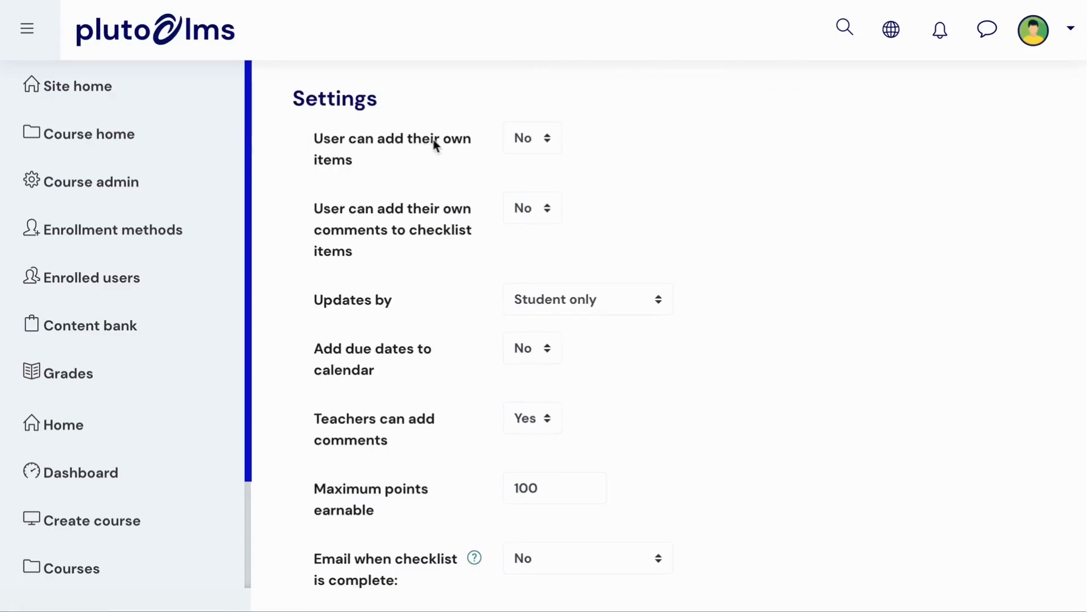
mouse_move(466, 143)
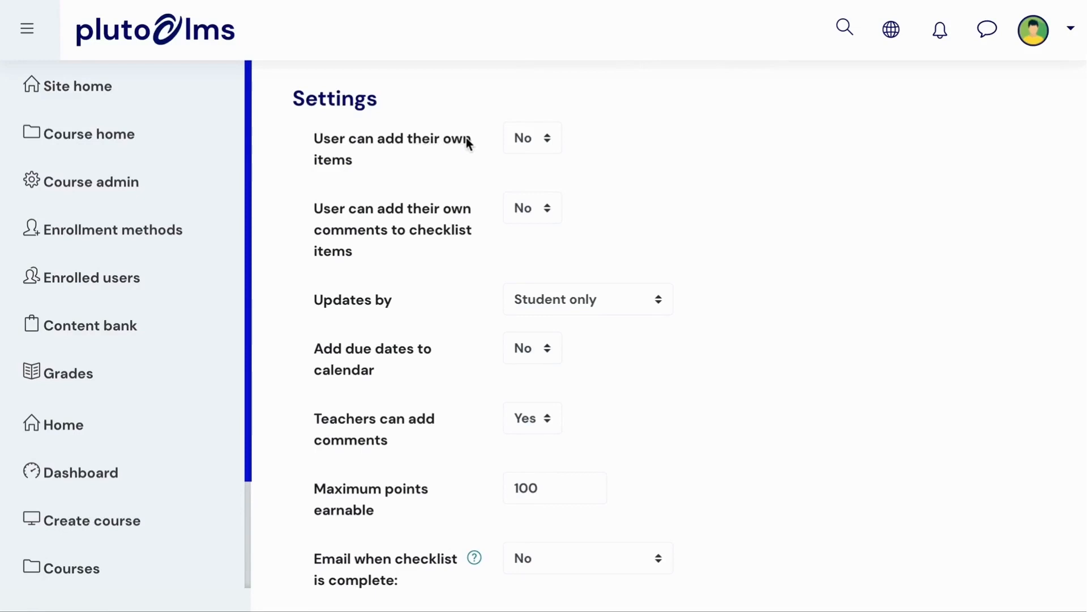
mouse_move(388, 250)
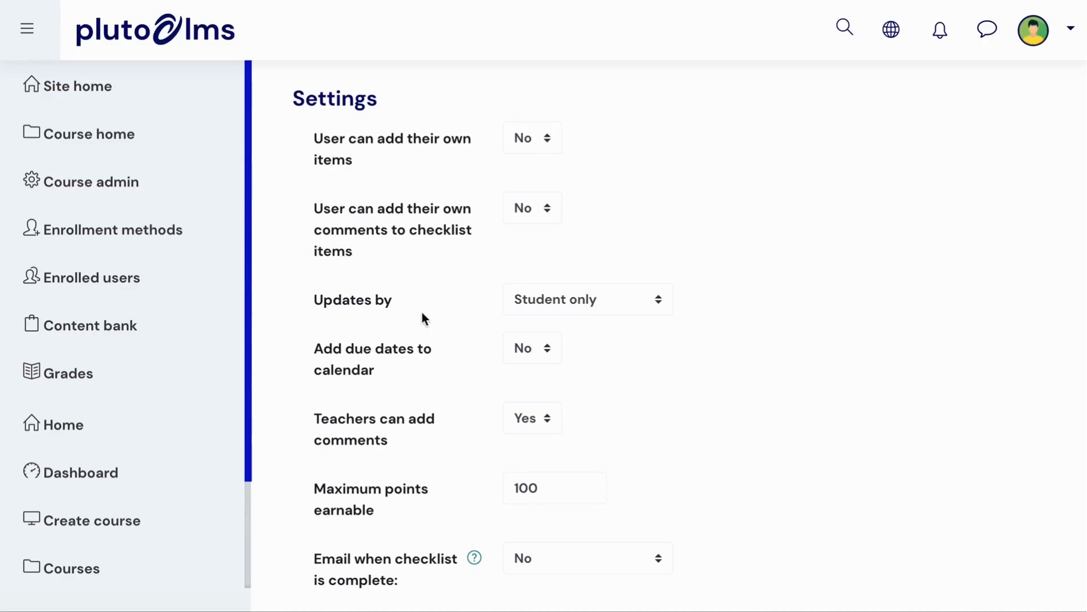
left_click(587, 299)
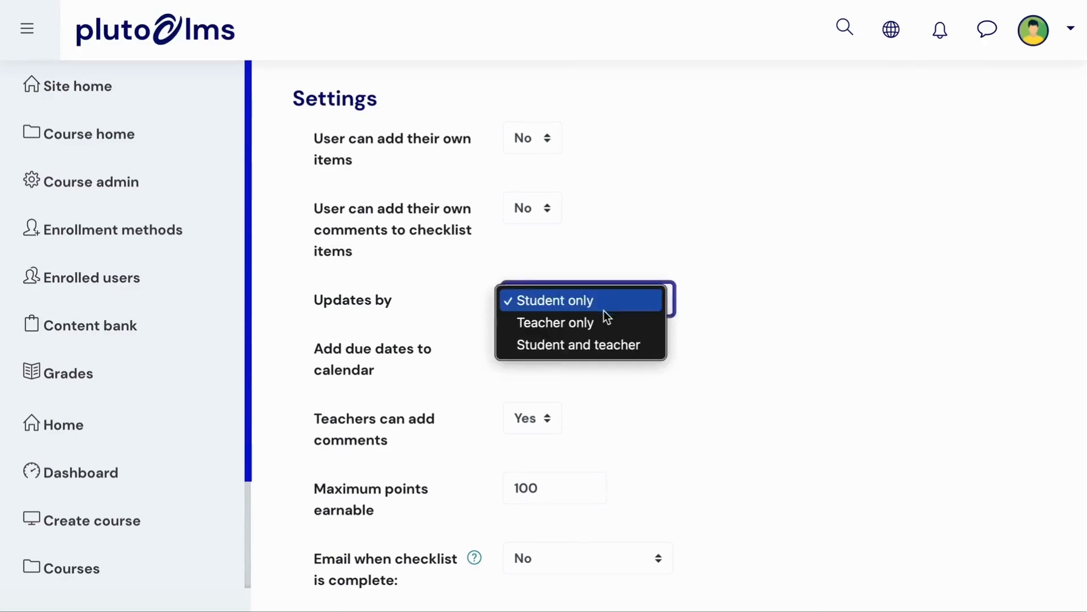
mouse_move(579, 345)
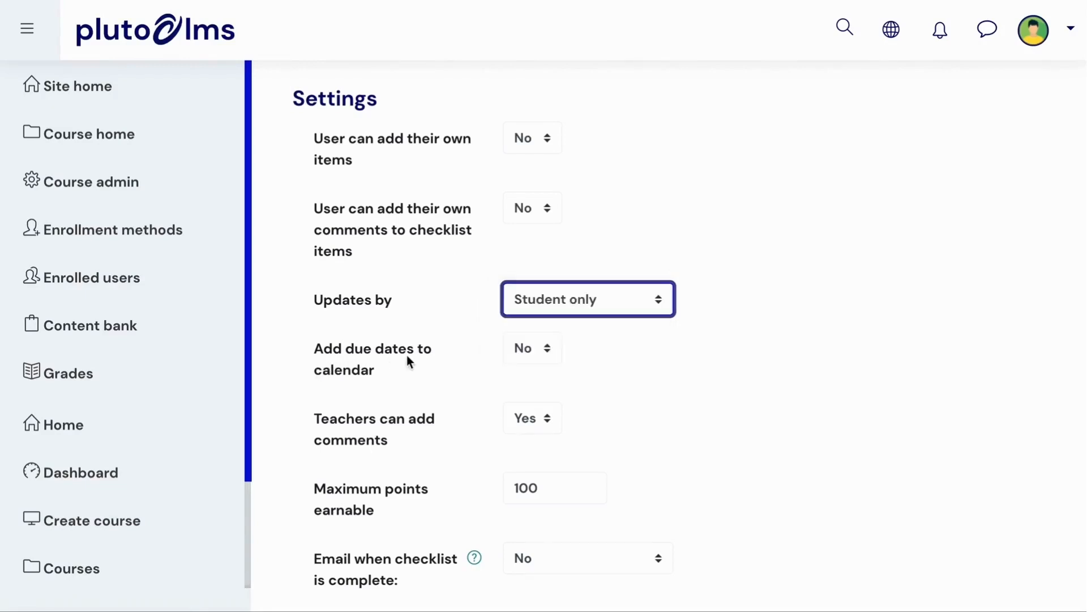
scroll("down", 3)
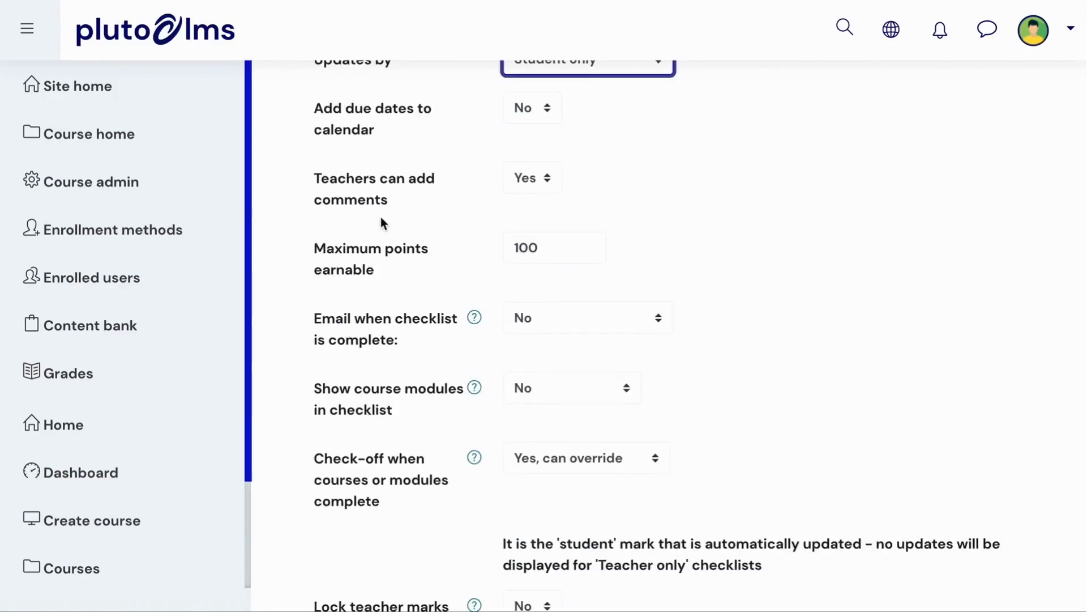
mouse_move(417, 221)
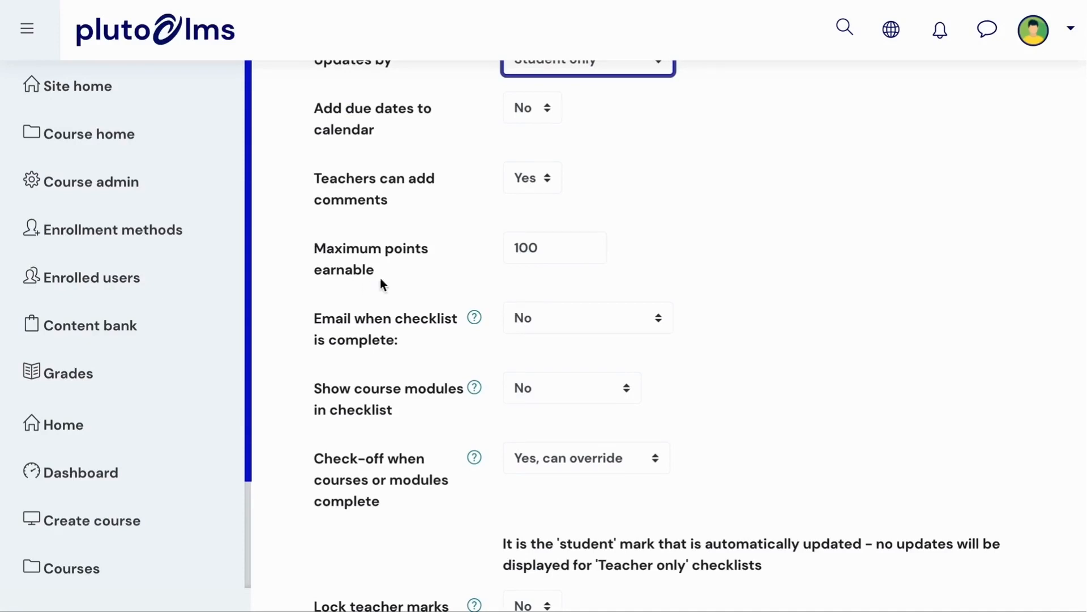
mouse_move(435, 283)
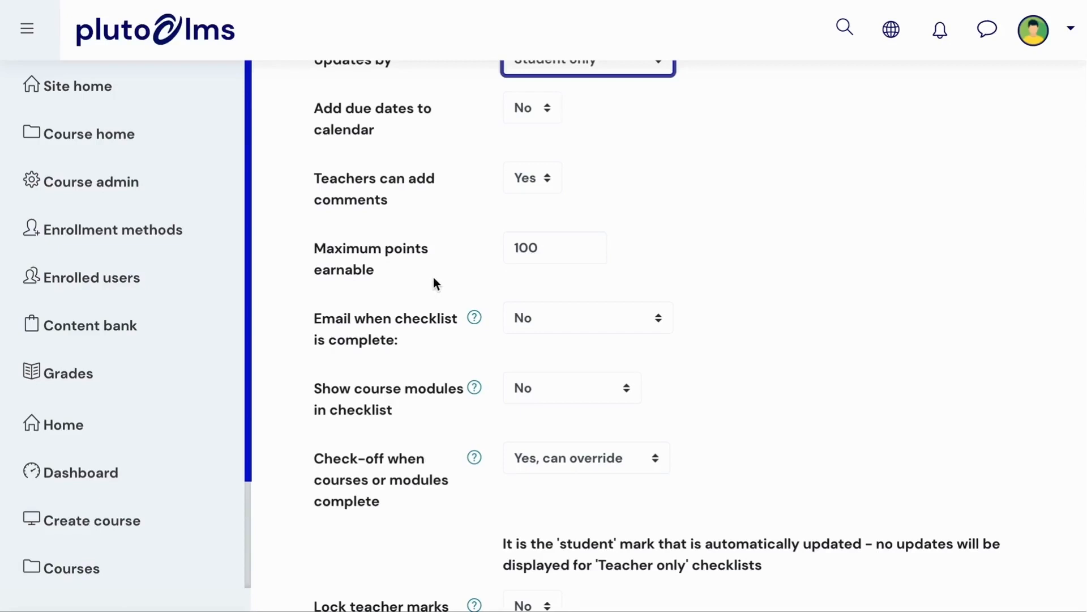
mouse_move(389, 349)
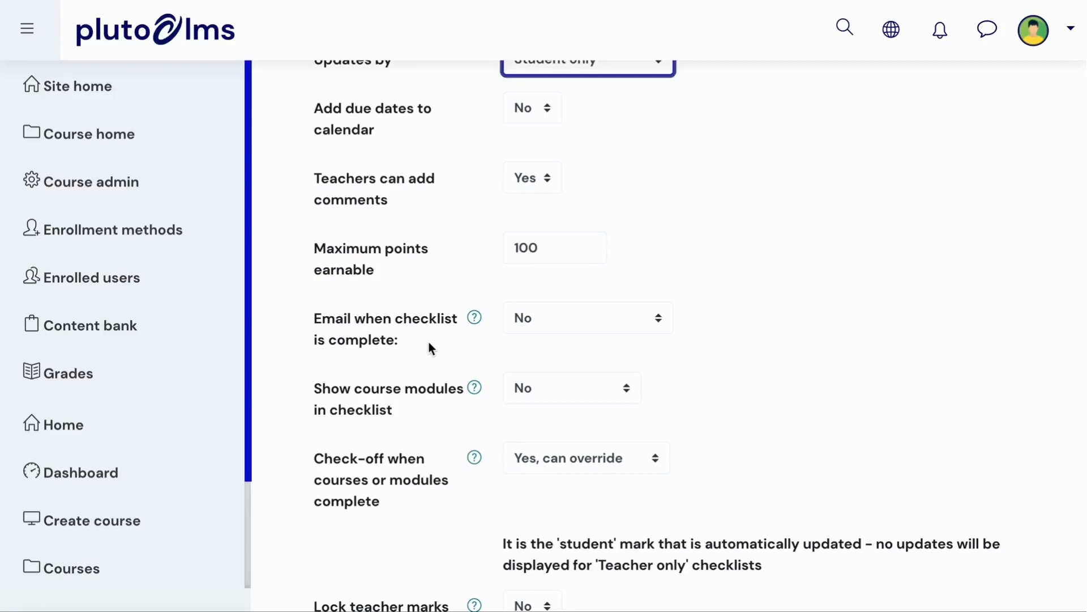
mouse_move(461, 410)
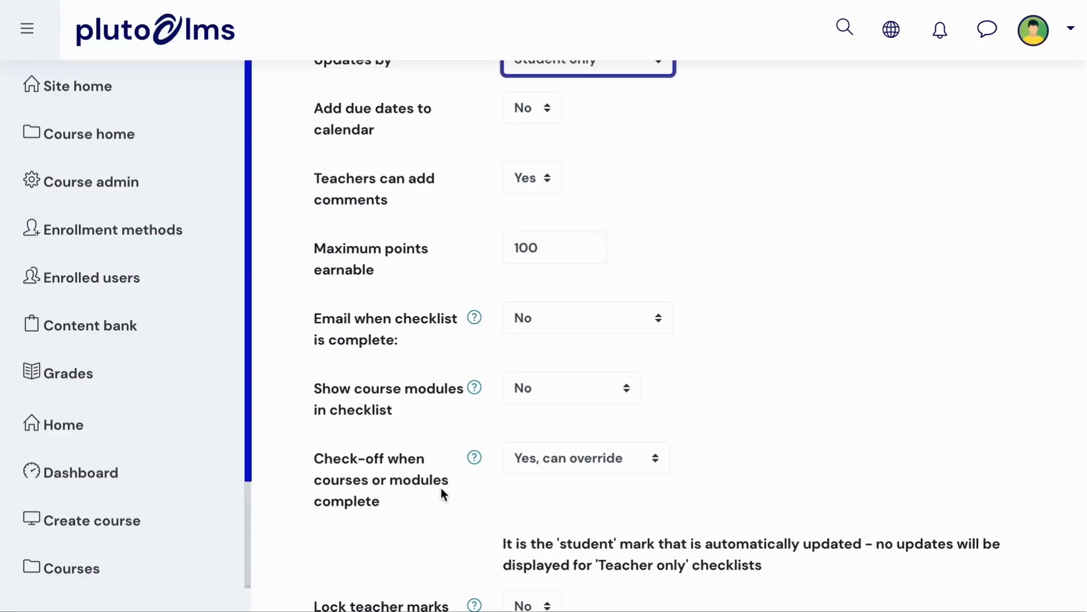
scroll("down", 3)
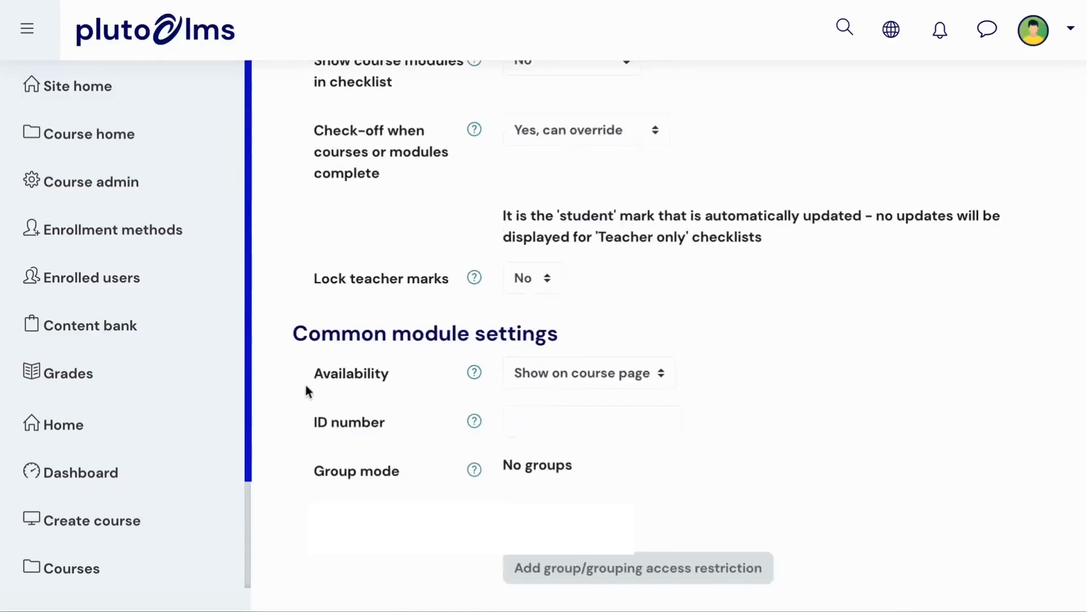
mouse_move(347, 387)
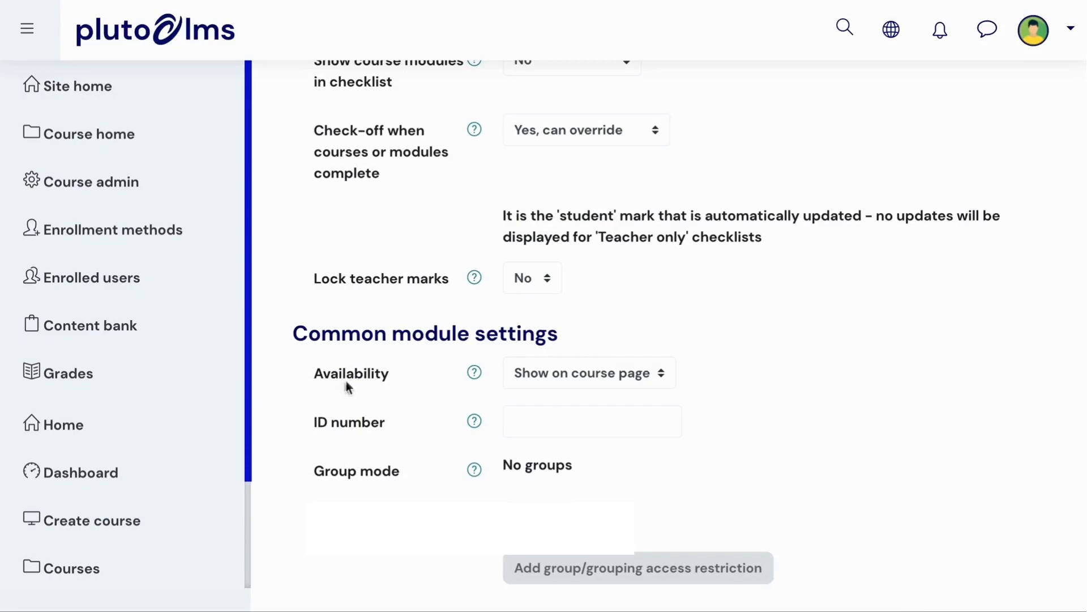
mouse_move(388, 386)
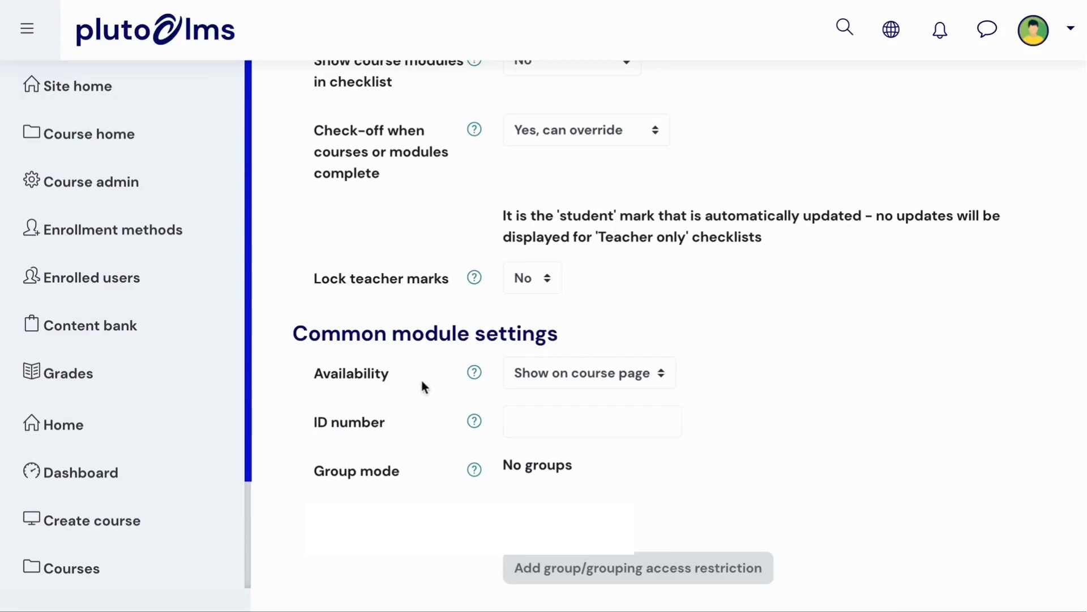
left_click(588, 373)
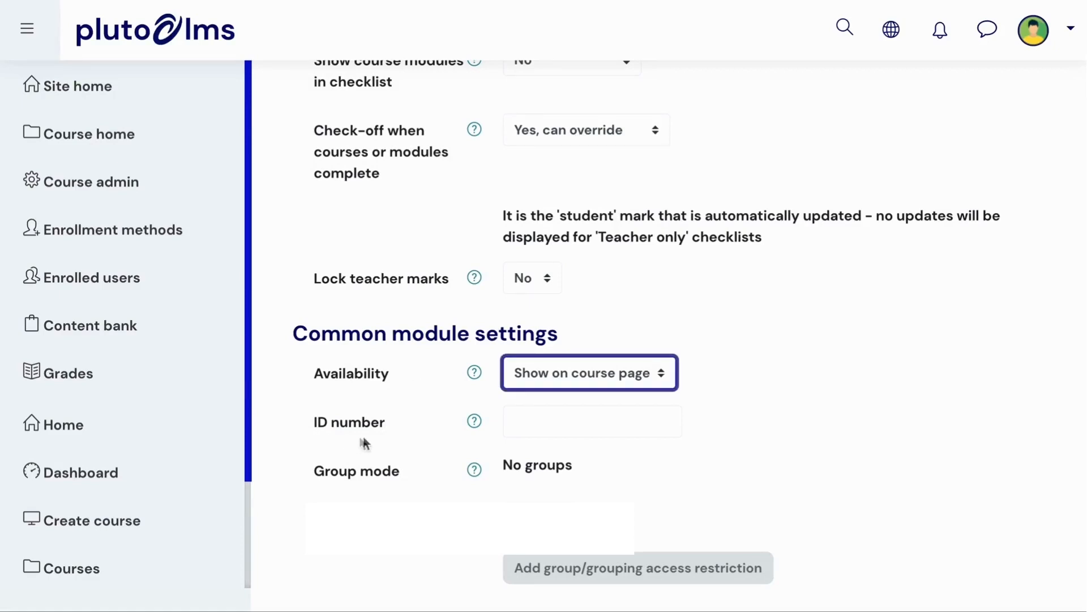
mouse_move(403, 439)
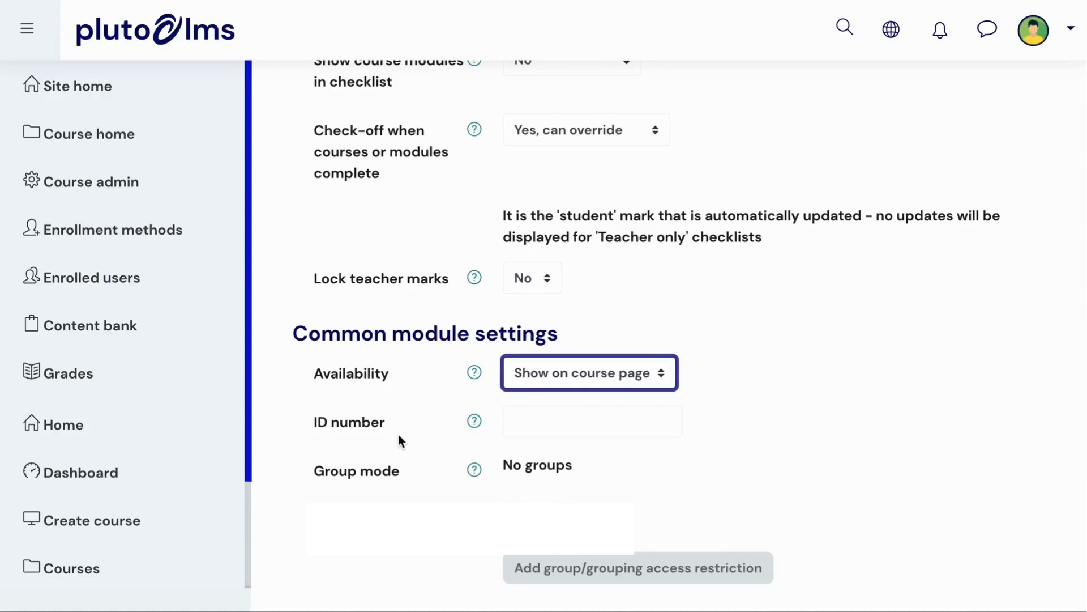
mouse_move(313, 495)
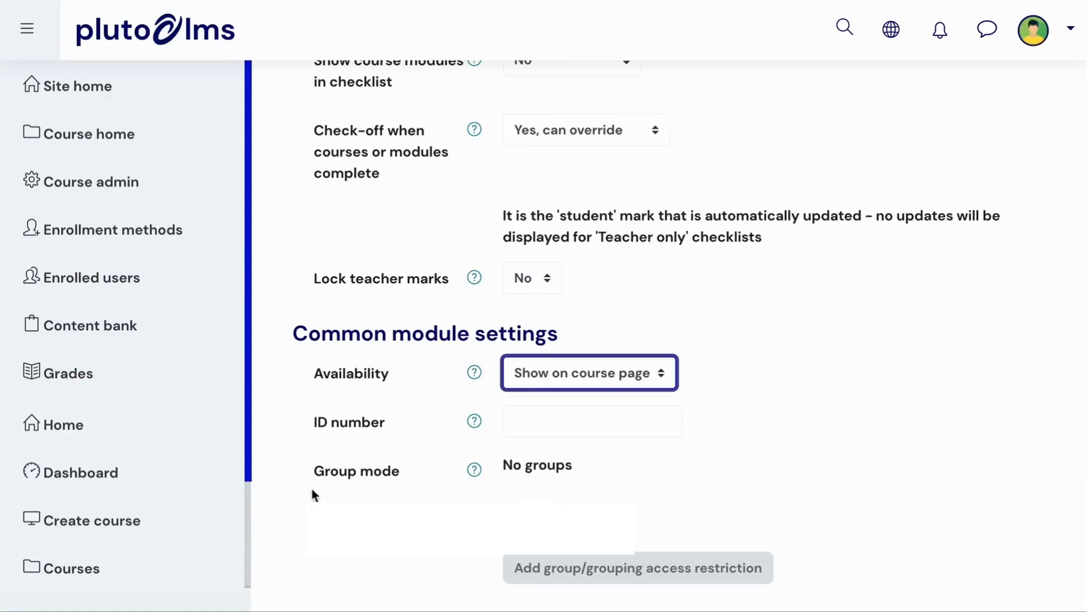
mouse_move(326, 492)
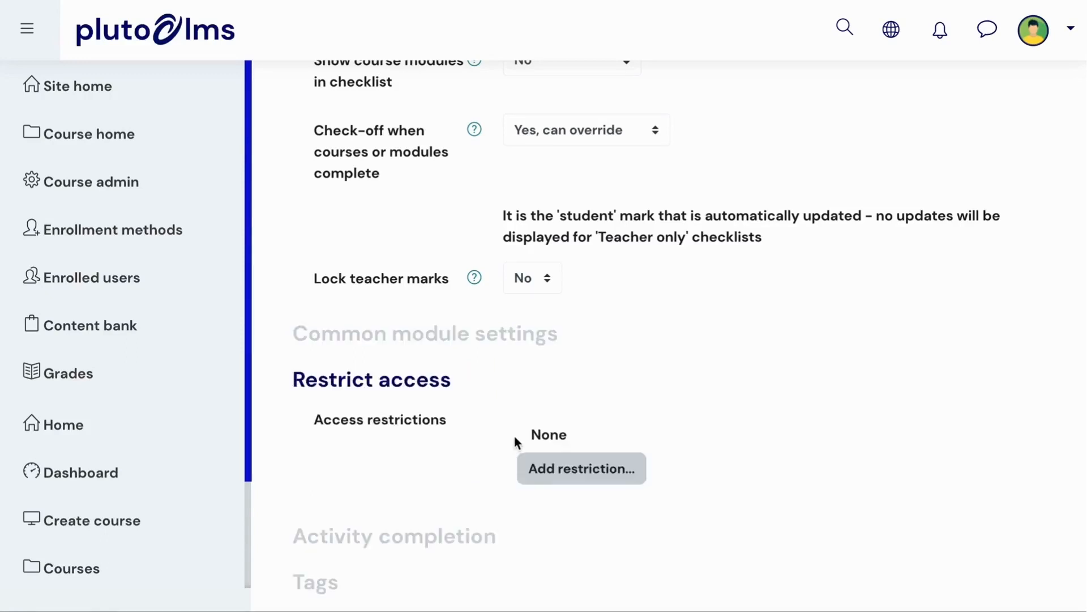
mouse_move(498, 443)
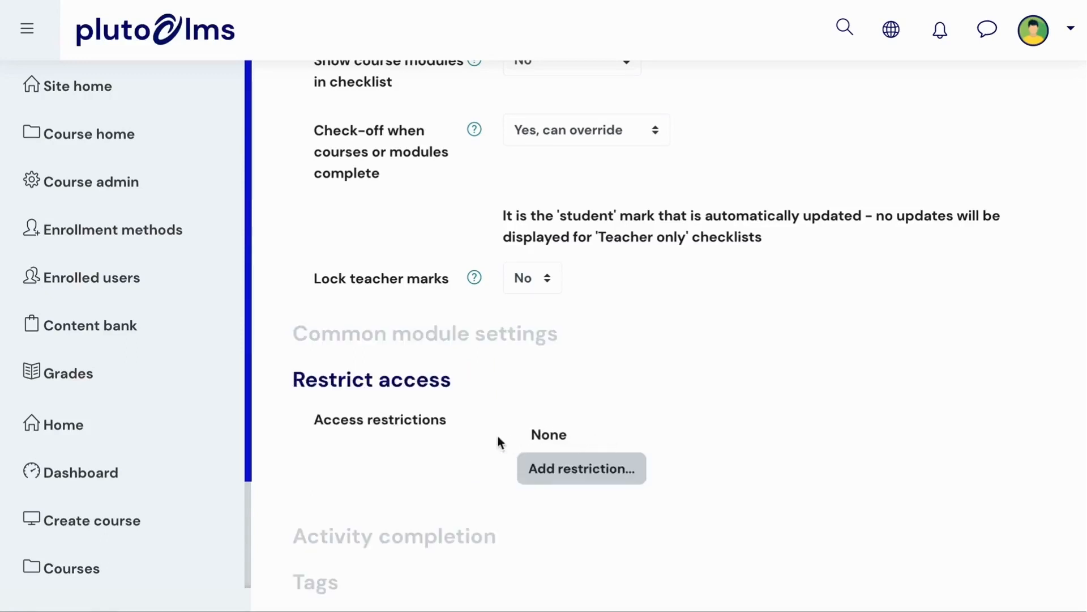
mouse_move(342, 441)
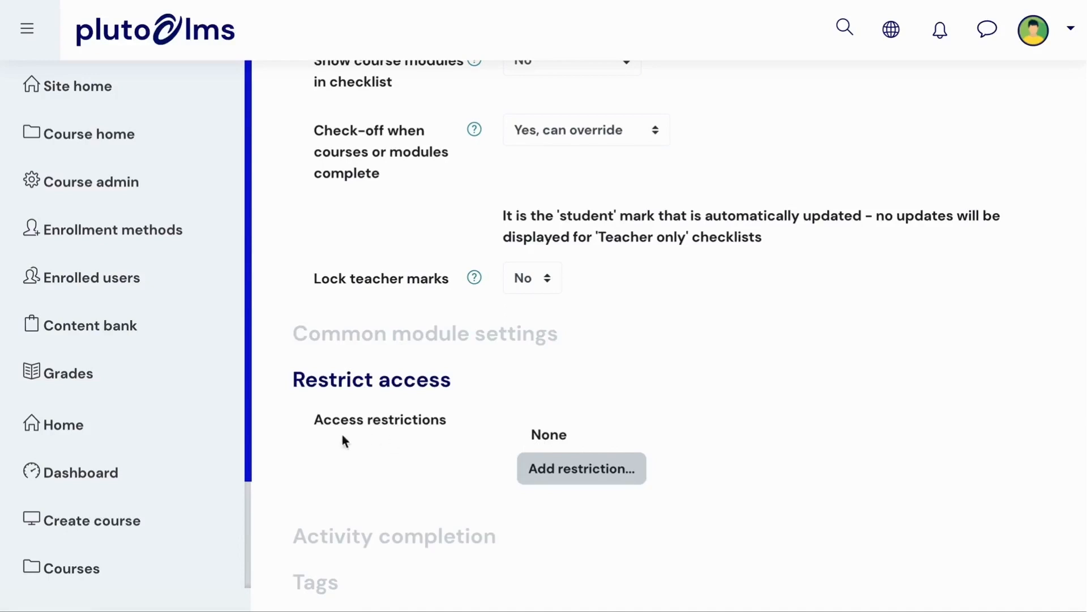
scroll("down", 3)
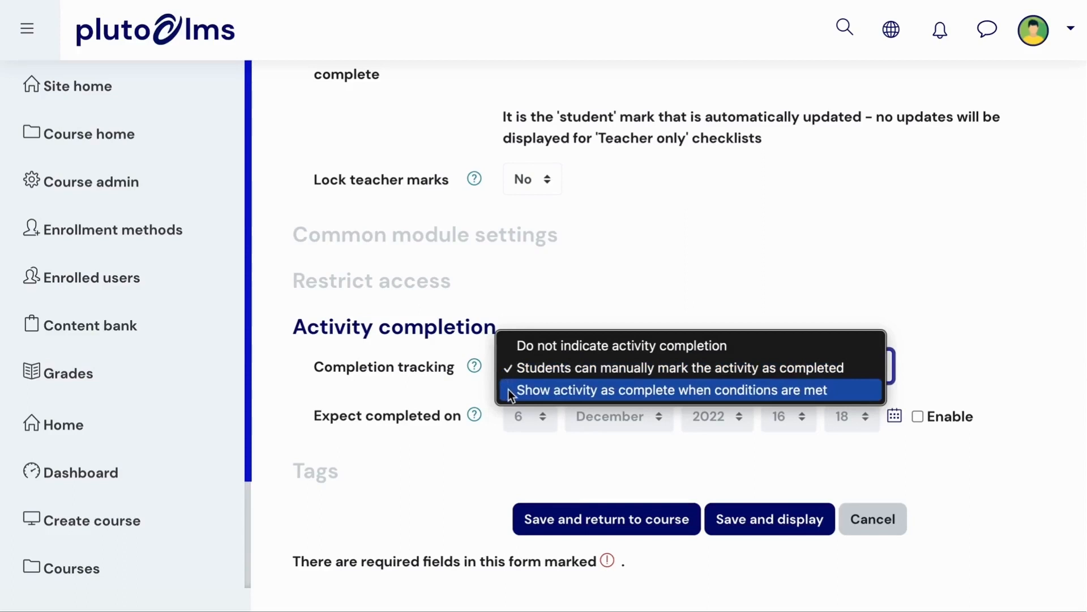
- Set Completion tracking to 'Show activity as complete when conditions are met'
left_click(670, 390)
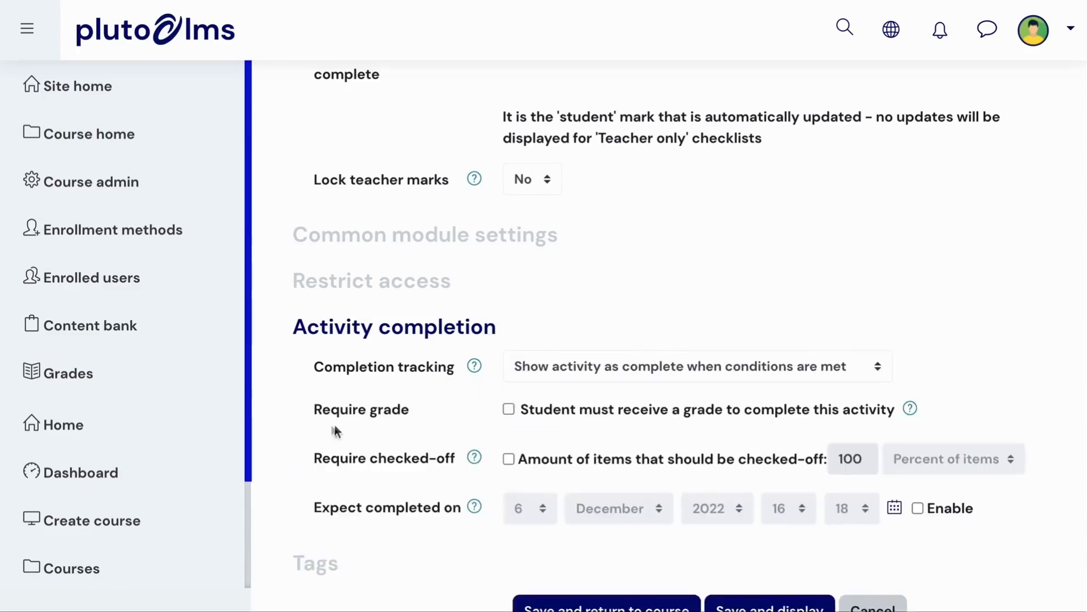
mouse_move(308, 478)
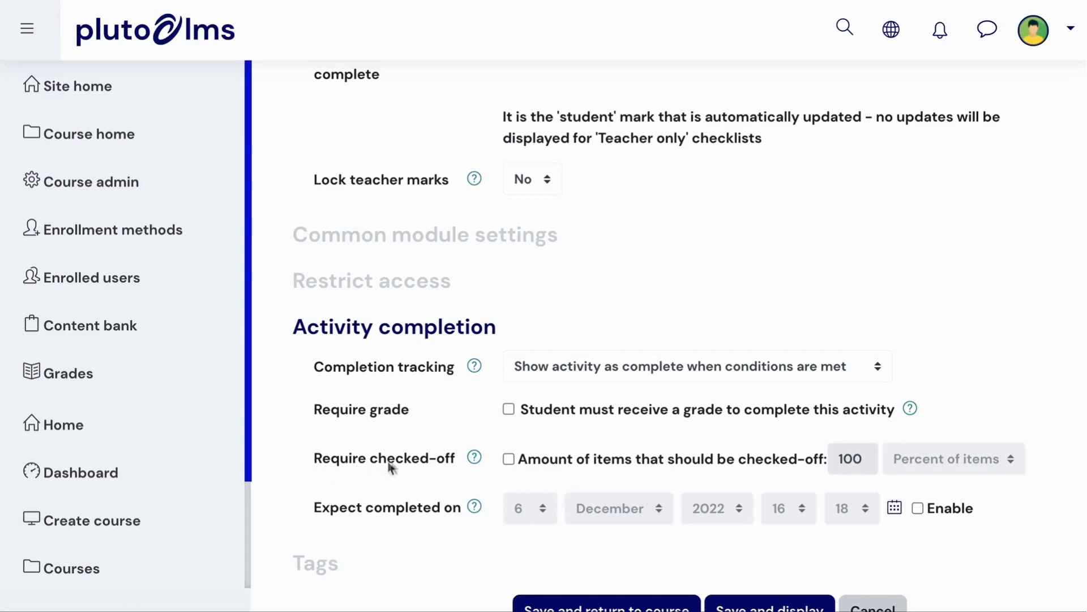
mouse_move(472, 475)
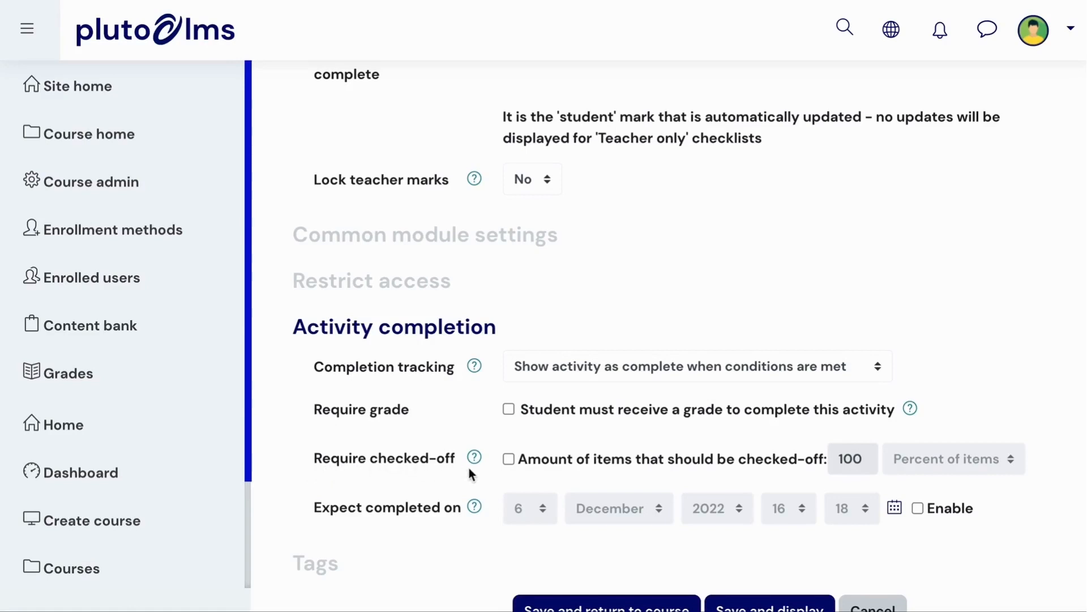
mouse_move(550, 482)
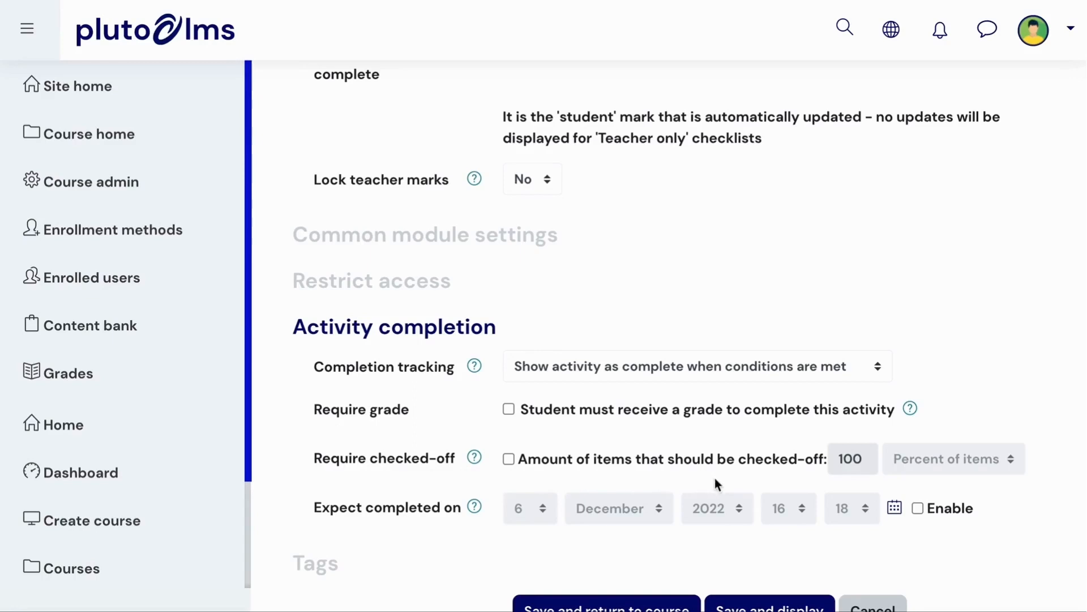
scroll("down", 3)
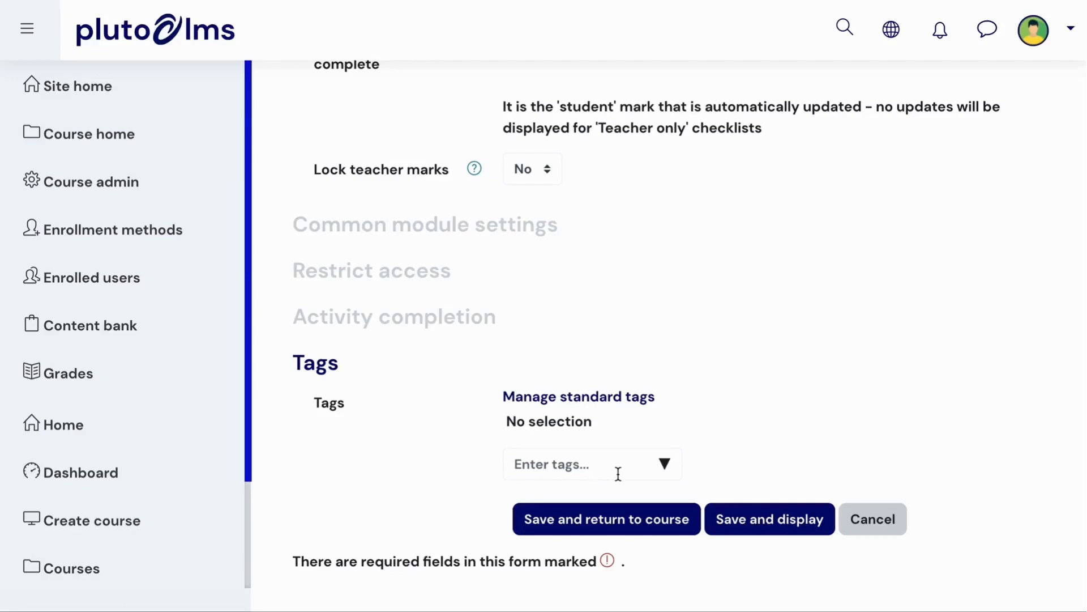
mouse_move(345, 488)
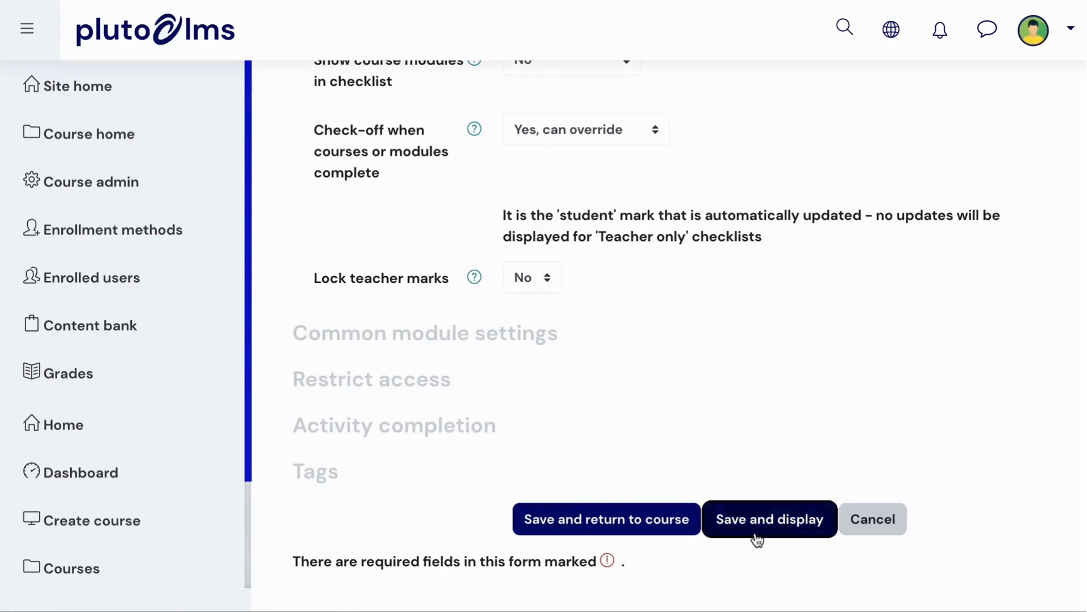
- Save the checklist settings with 'Save and display' to open the checklist
left_click(768, 519)
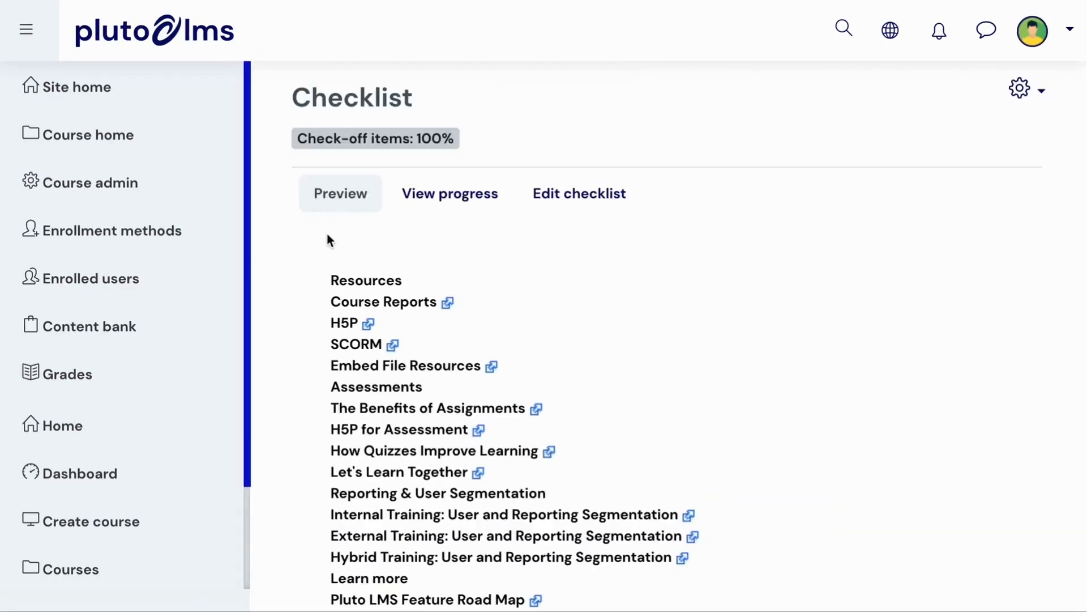
mouse_move(324, 277)
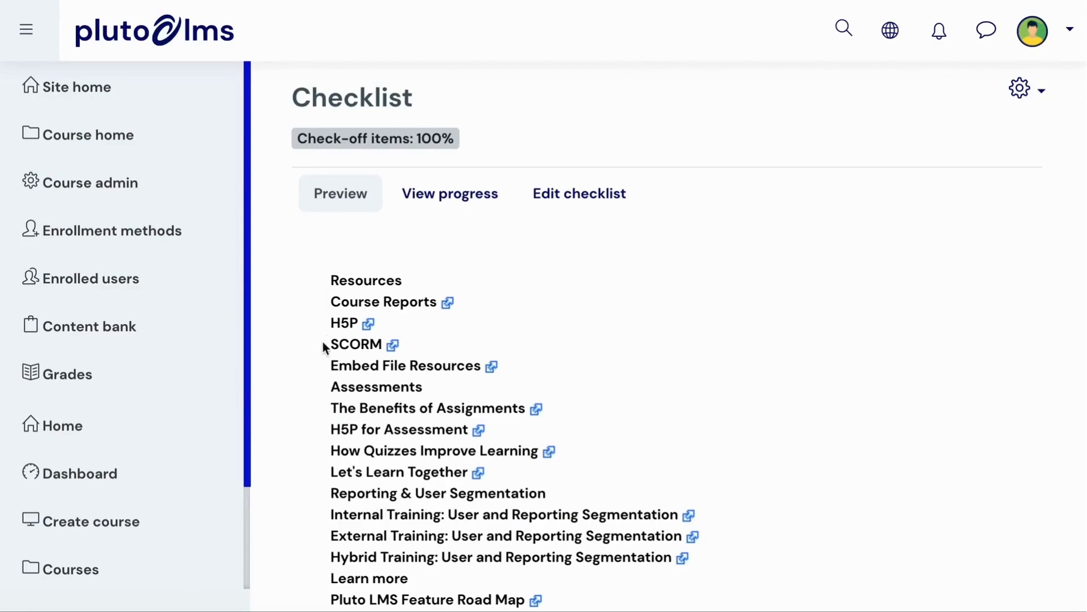
mouse_move(350, 414)
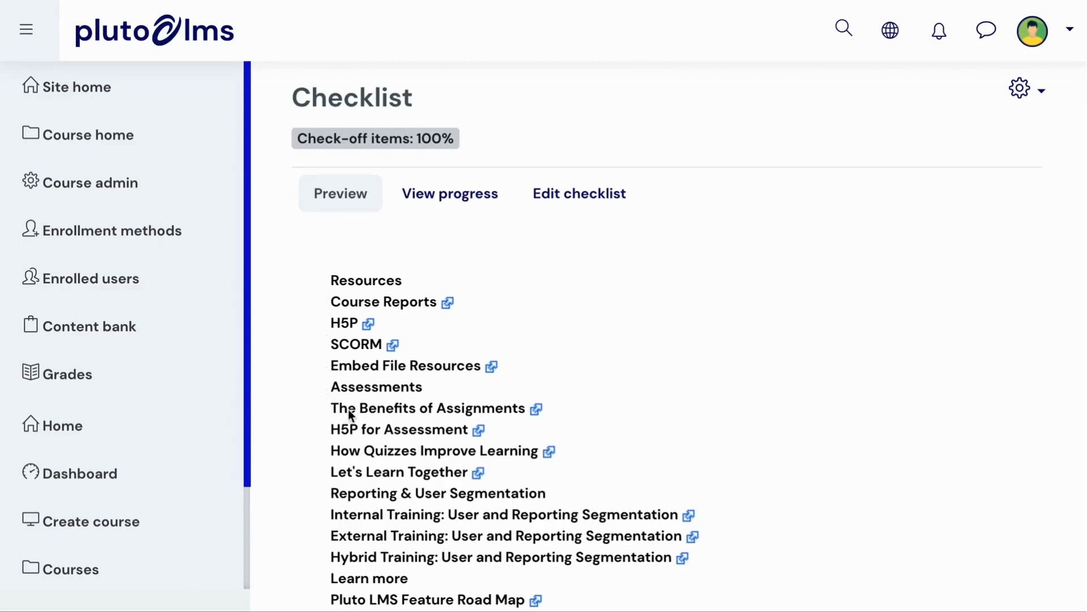
mouse_move(516, 421)
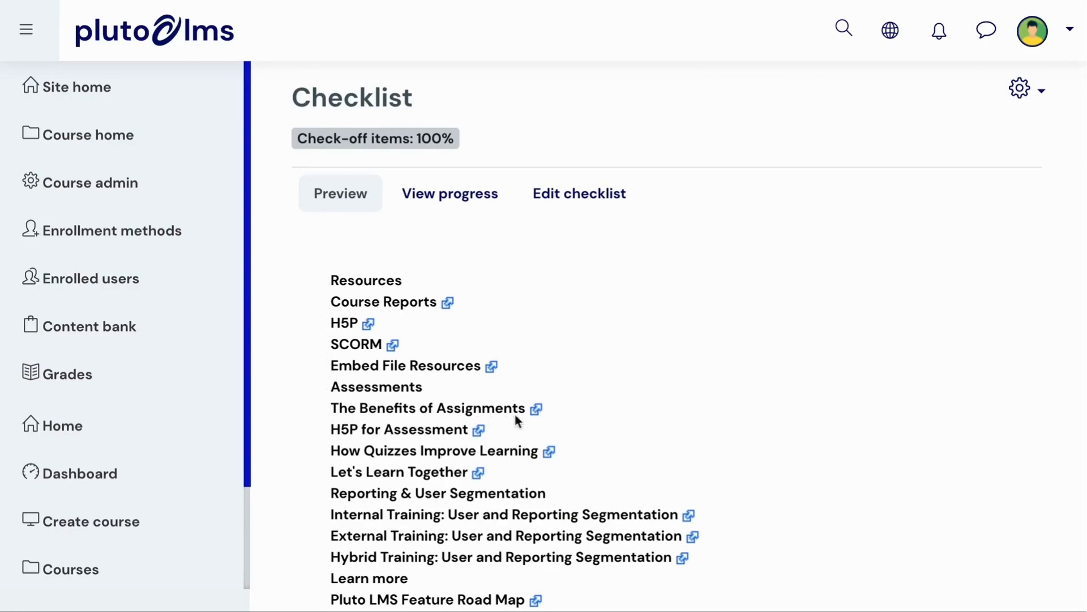
mouse_move(540, 418)
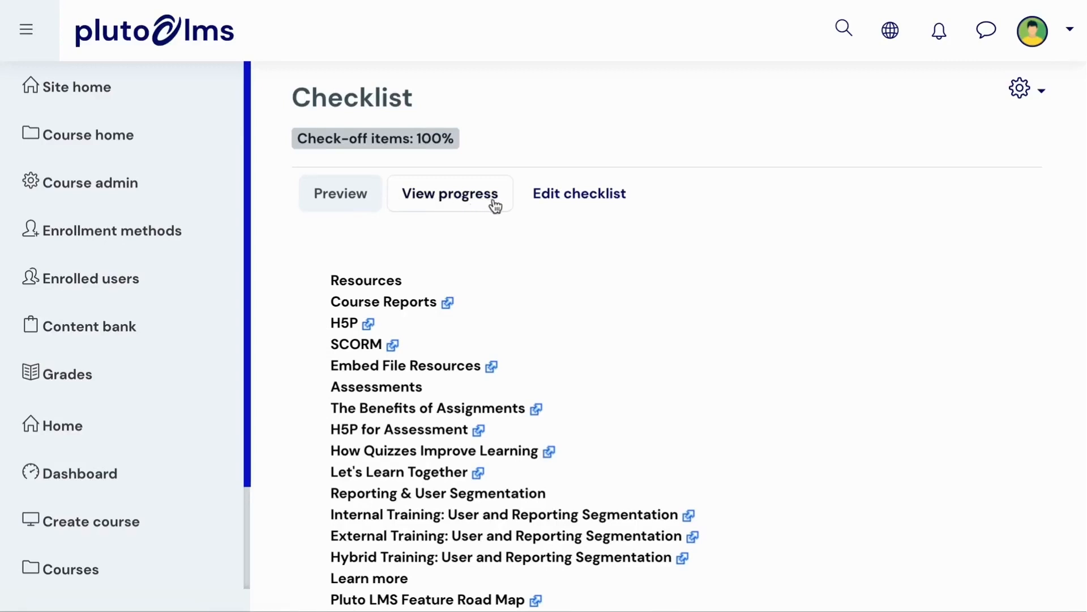
- Switch from the checklist Preview to the 'View progress' participant grid
left_click(449, 193)
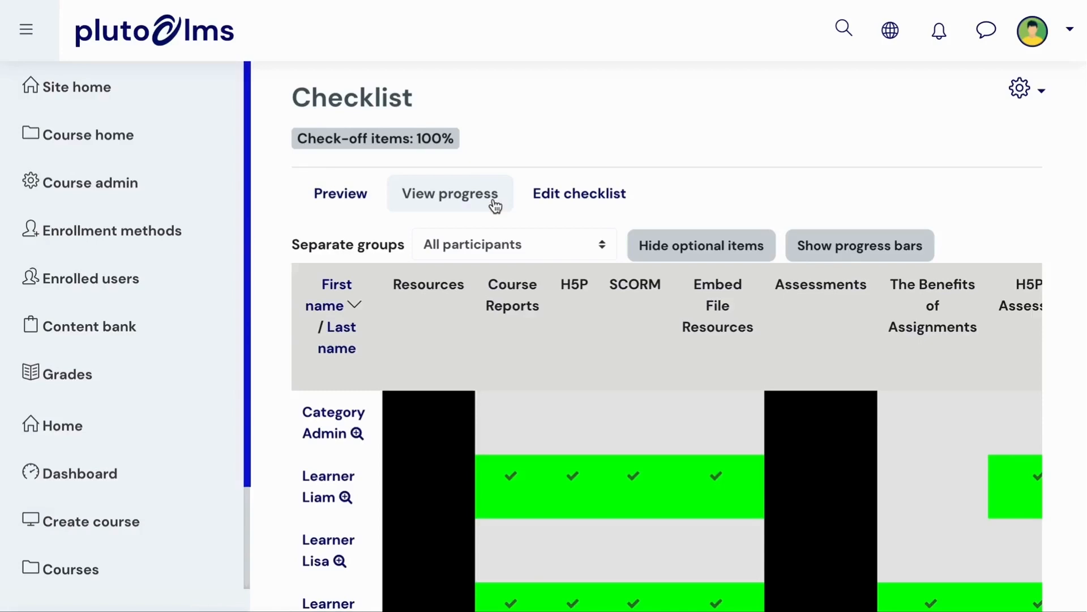
- Show All participants' progress as bars with optional items hidden
scroll("down", 3)
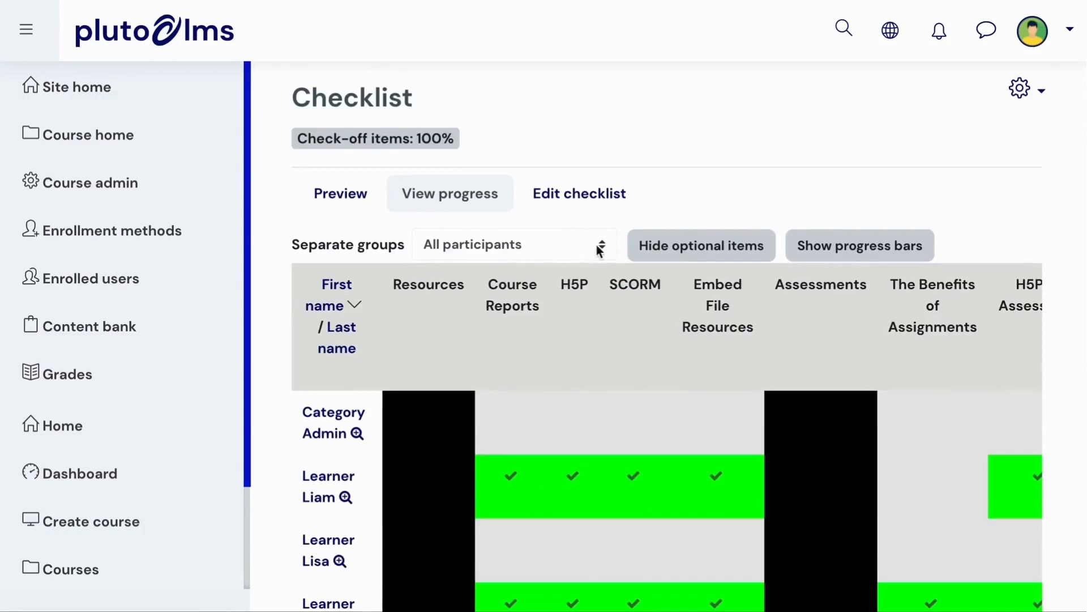
left_click(512, 244)
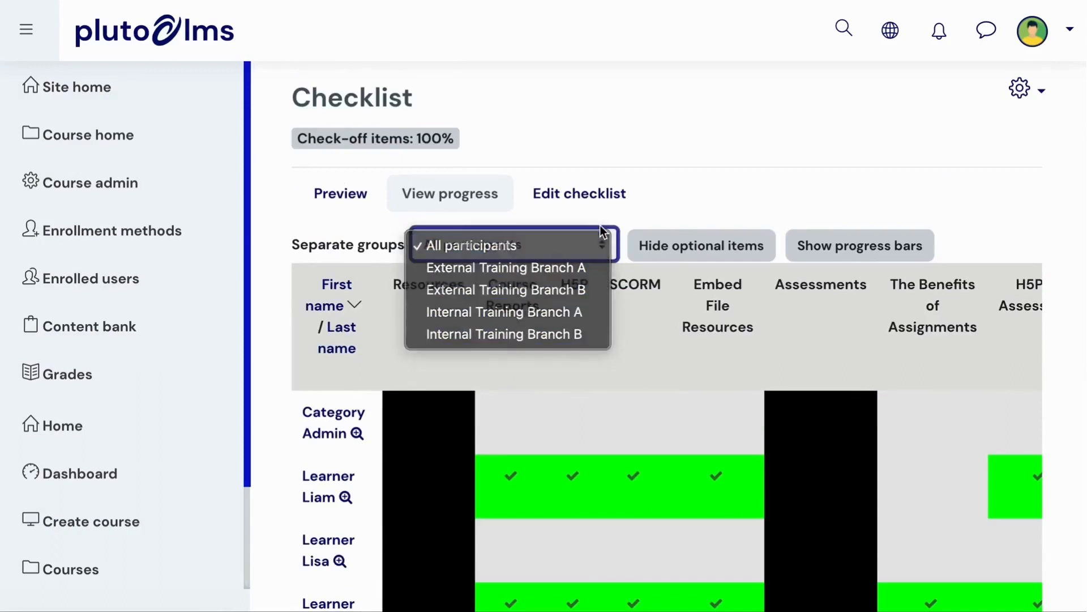
left_click(701, 245)
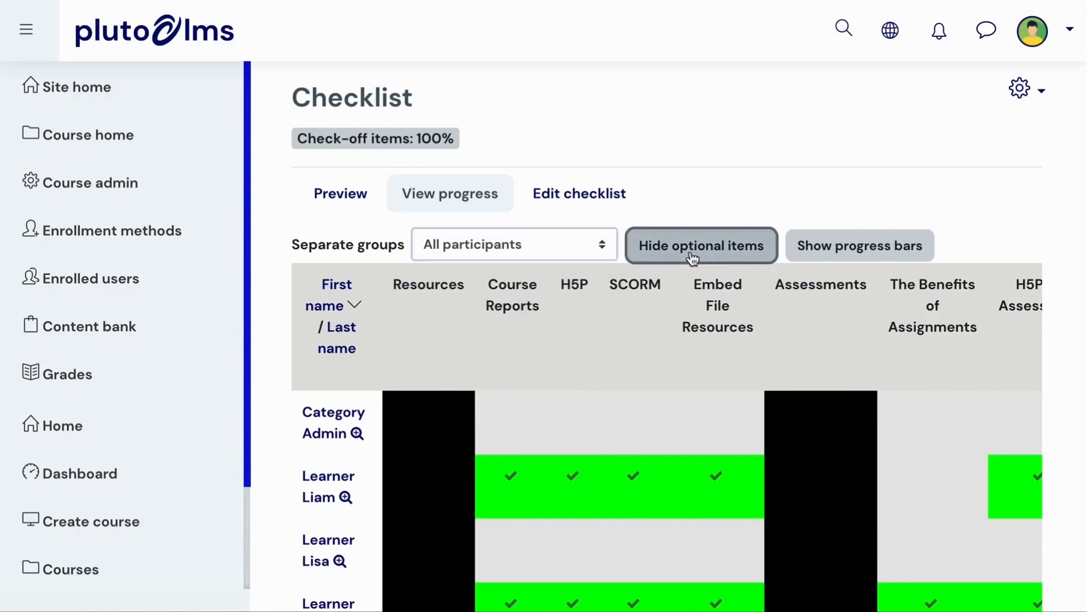
left_click(701, 244)
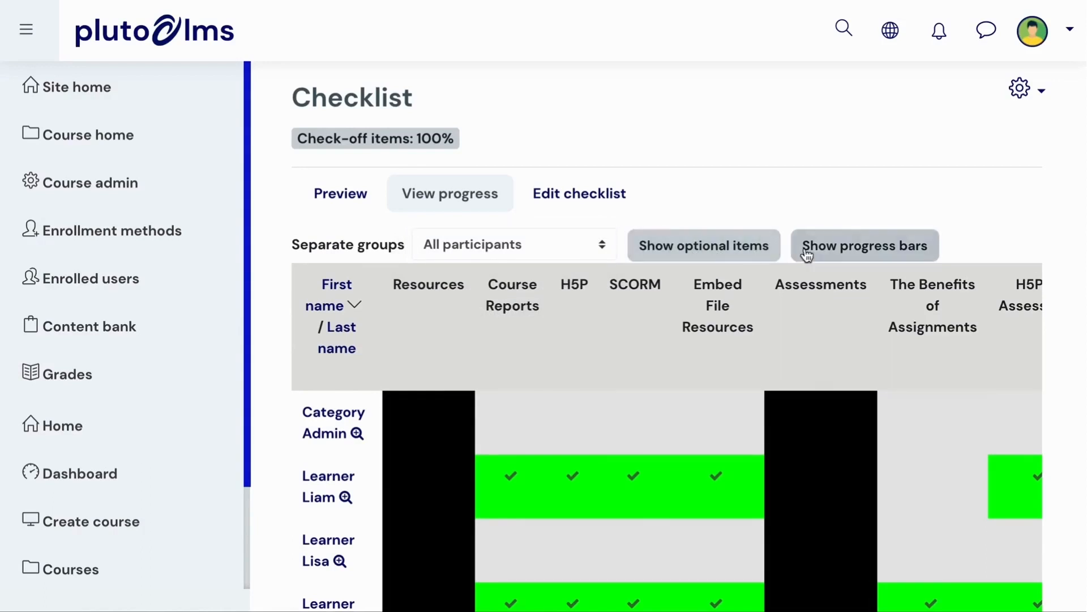
left_click(865, 245)
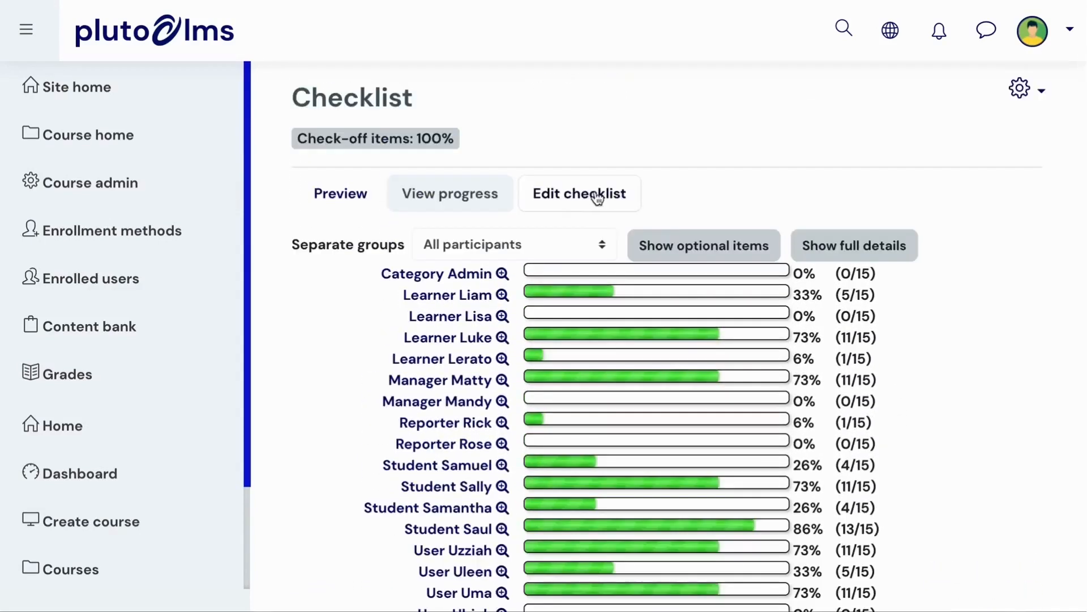
left_click(579, 192)
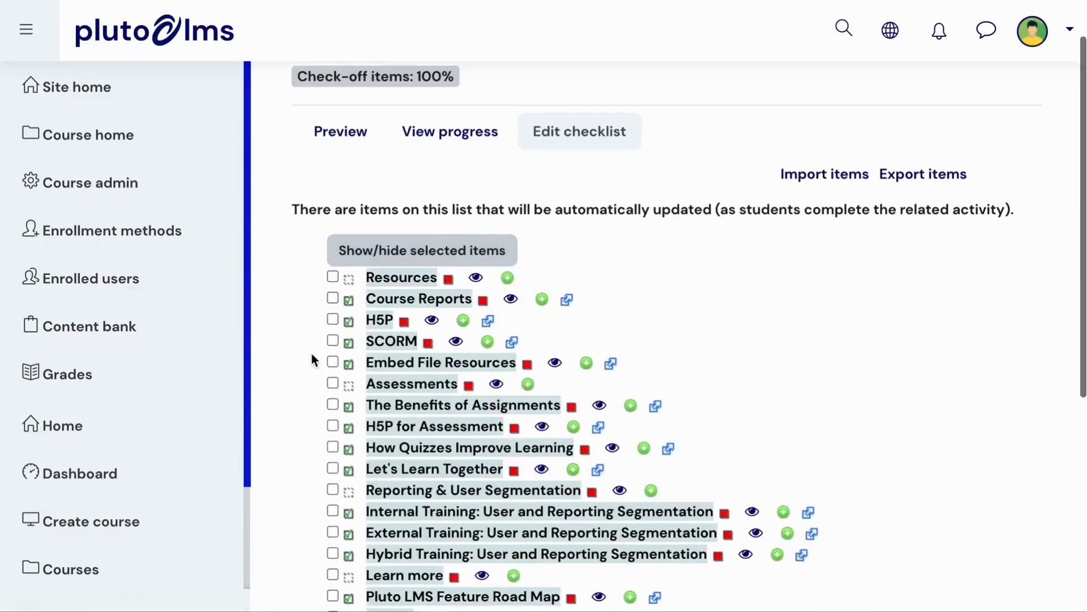
- Scroll through the checklist's items, ending on the learner view with everything unchecked at 0%
scroll("down", 3)
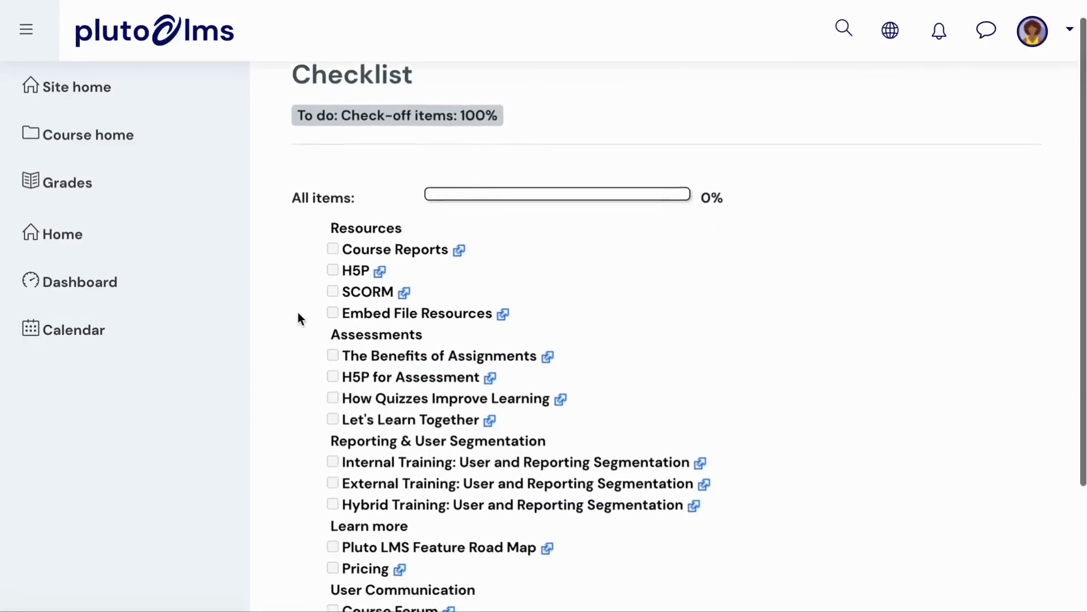
scroll("down", 3)
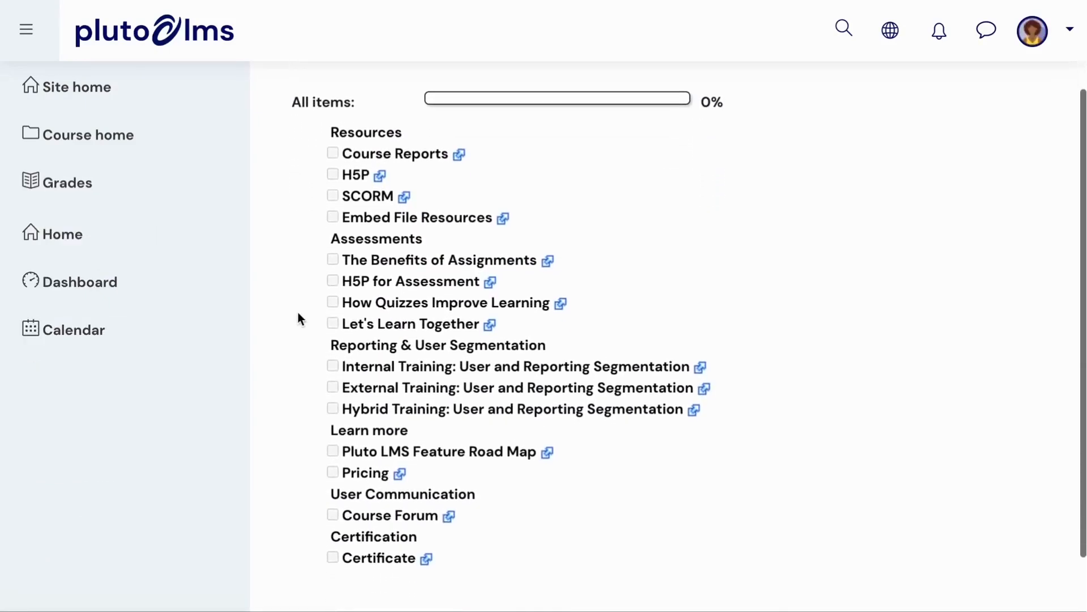